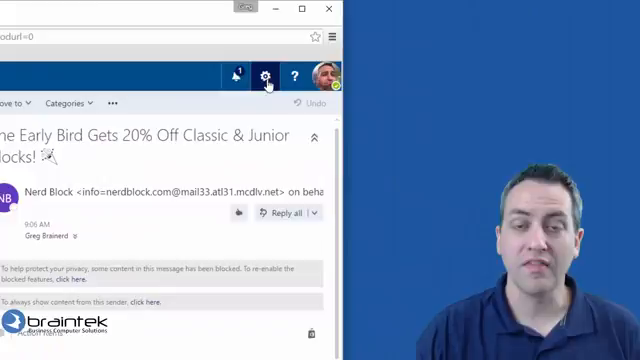
Save the safe and blocked sender lists on the Block or allow page
left_click(262, 76)
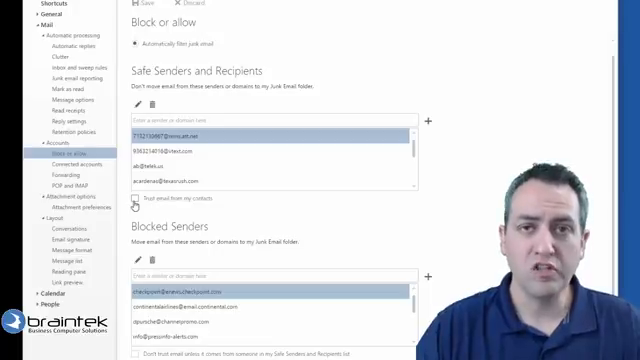
left_click(132, 200)
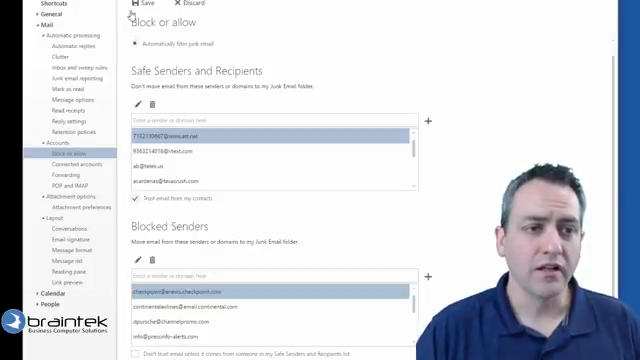
mouse_move(136, 12)
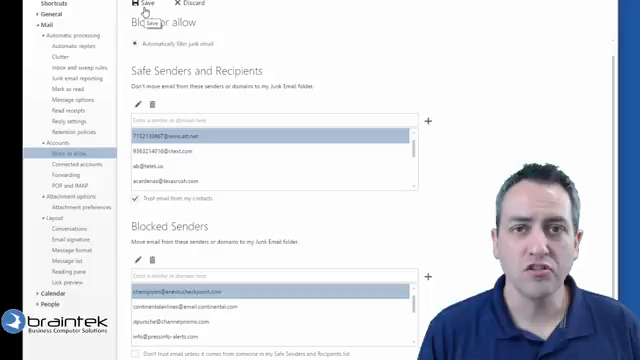
left_click(148, 4)
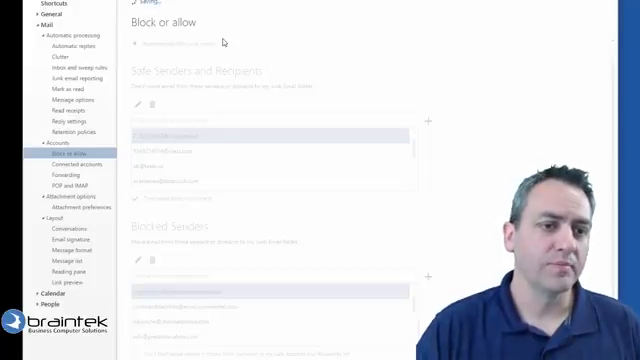